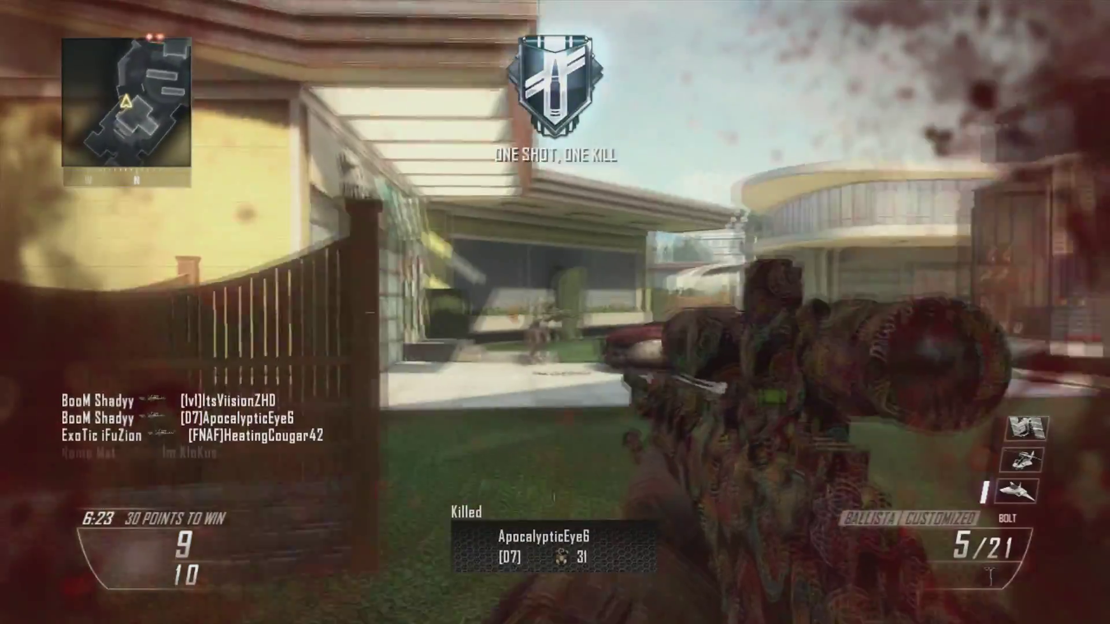
click(555, 311)
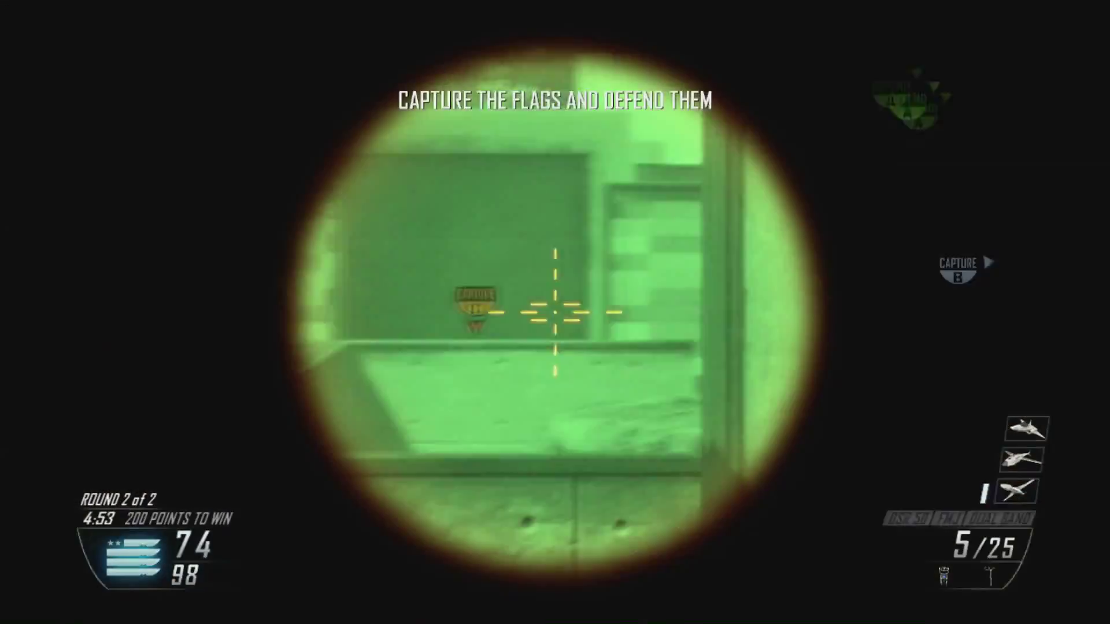
click(555, 312)
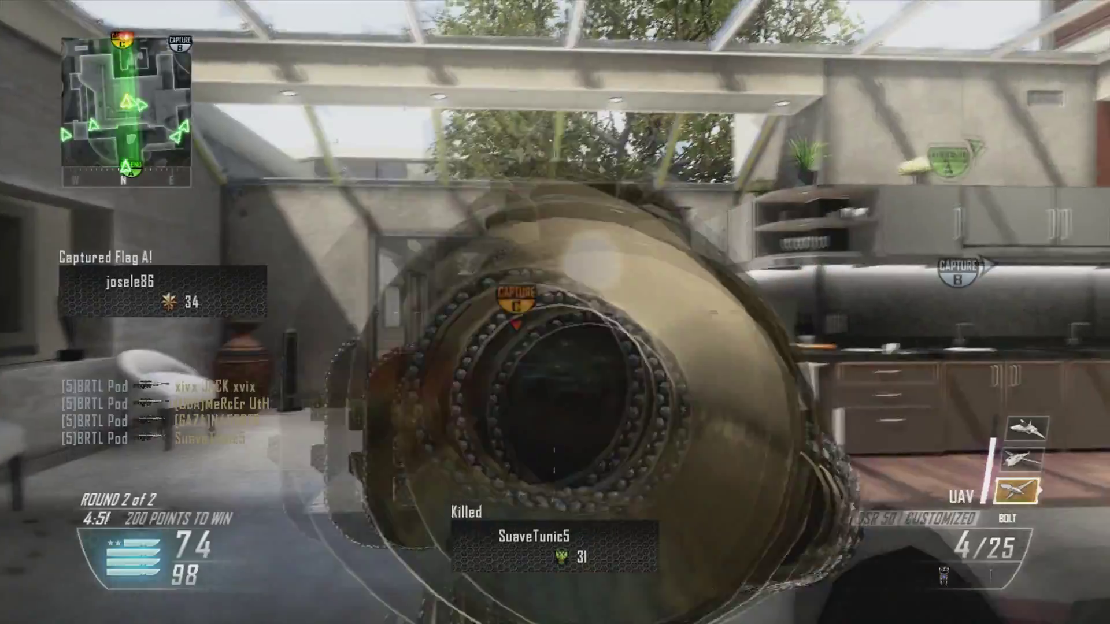